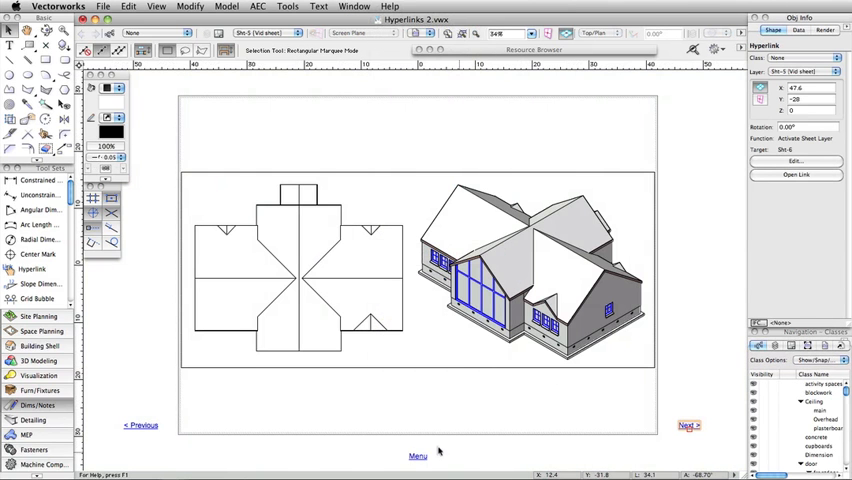
- Open the exported plan PDF in Adobe Reader to show the logo web links
{"action": "left_click", "coordinate": [417, 455]}
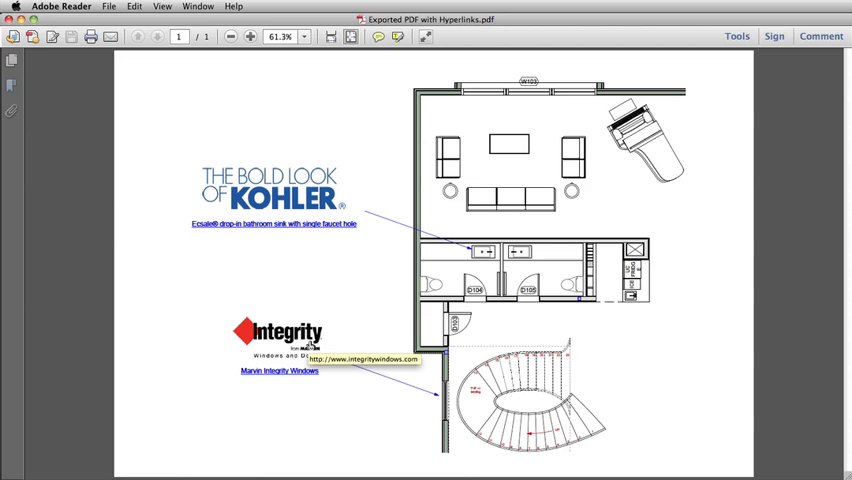
{"action": "mouse_move", "coordinate": [296, 229]}
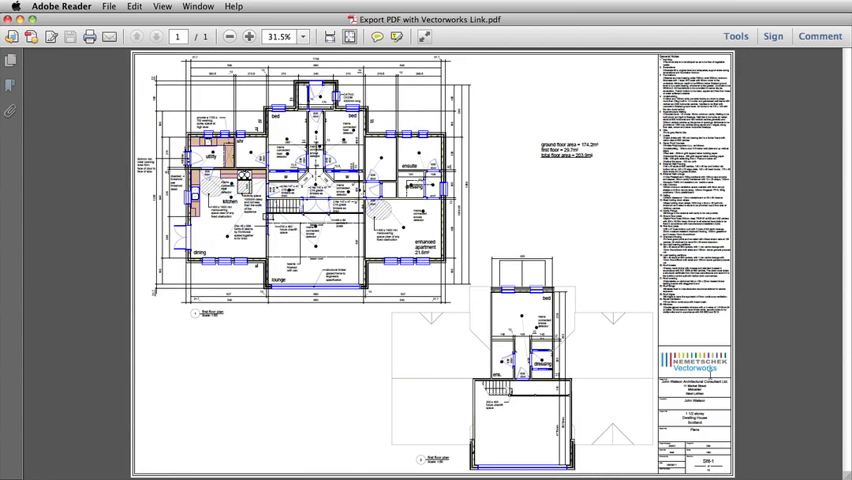
{"action": "mouse_move", "coordinate": [700, 372]}
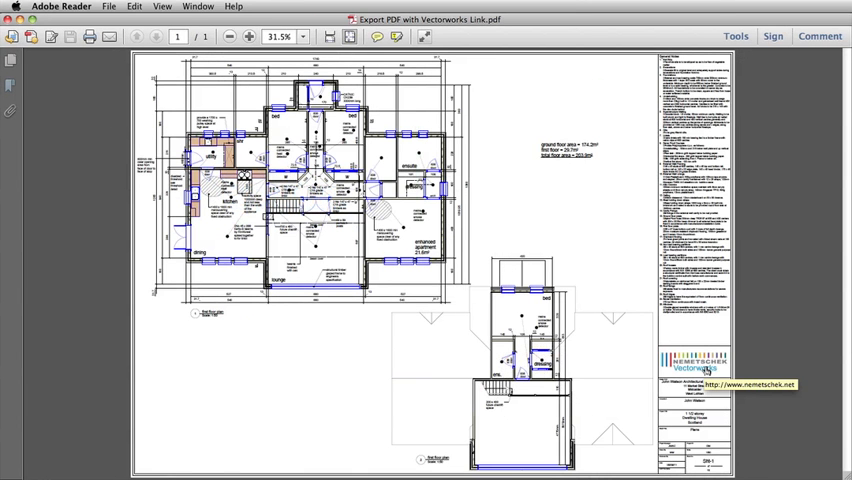